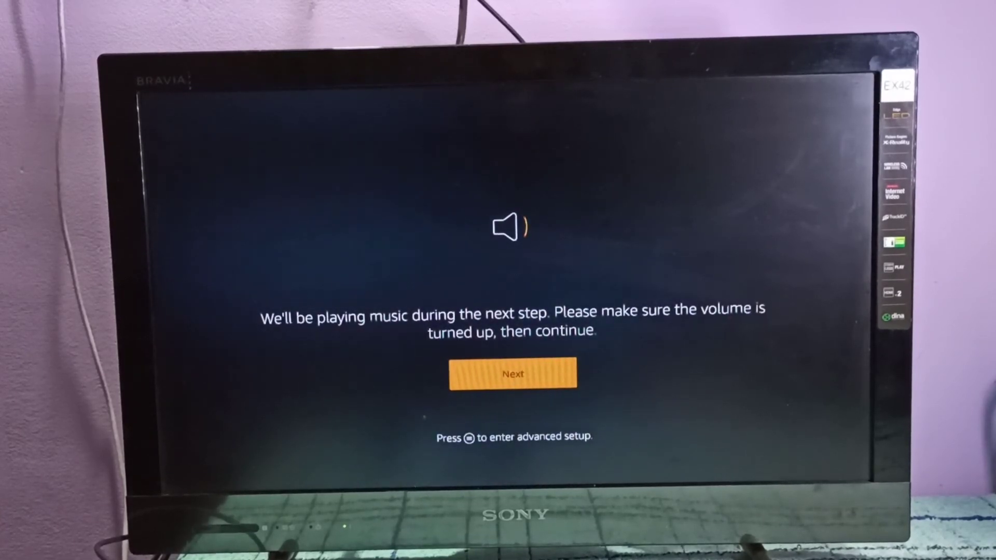
Continue past the volume notice and confirm the remote is set up, reaching app selection
click(511, 374)
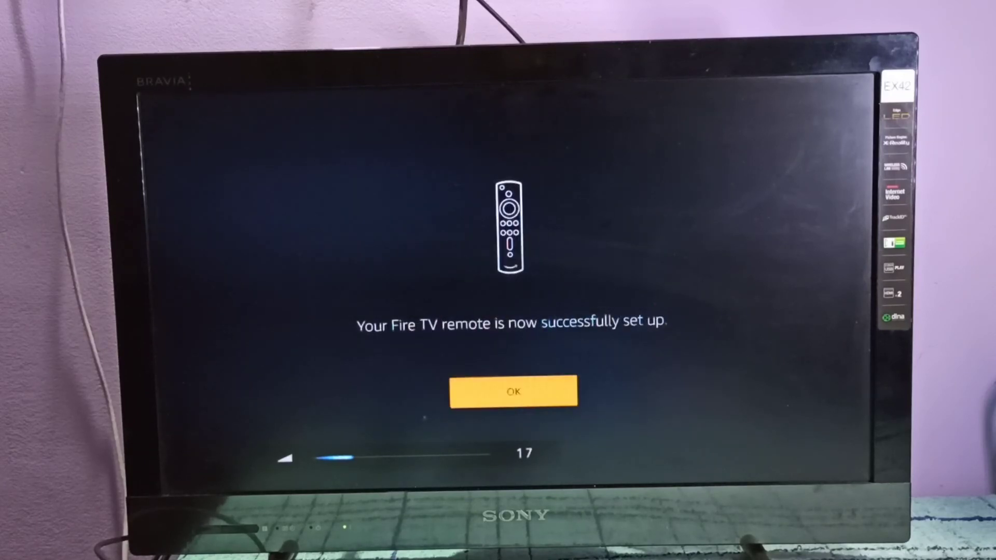
click(512, 391)
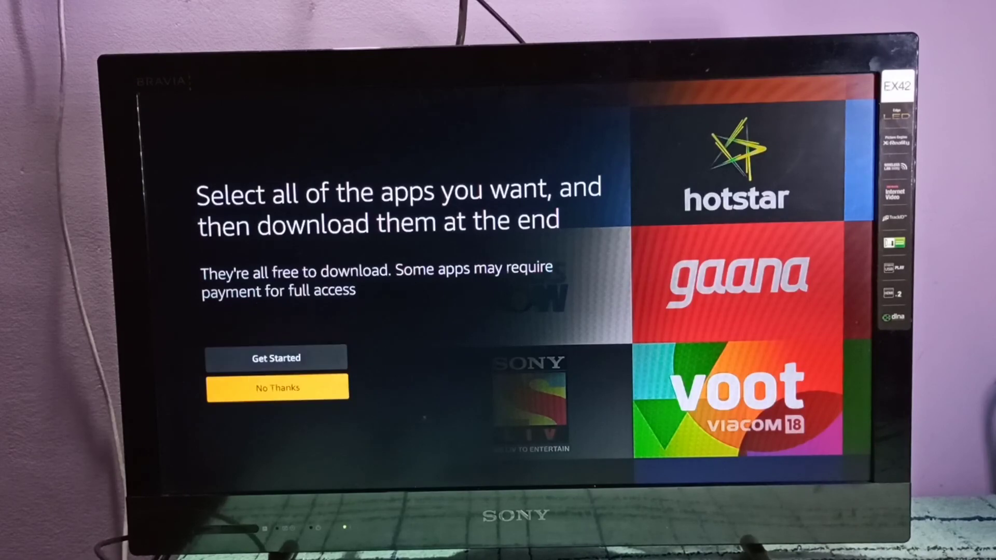